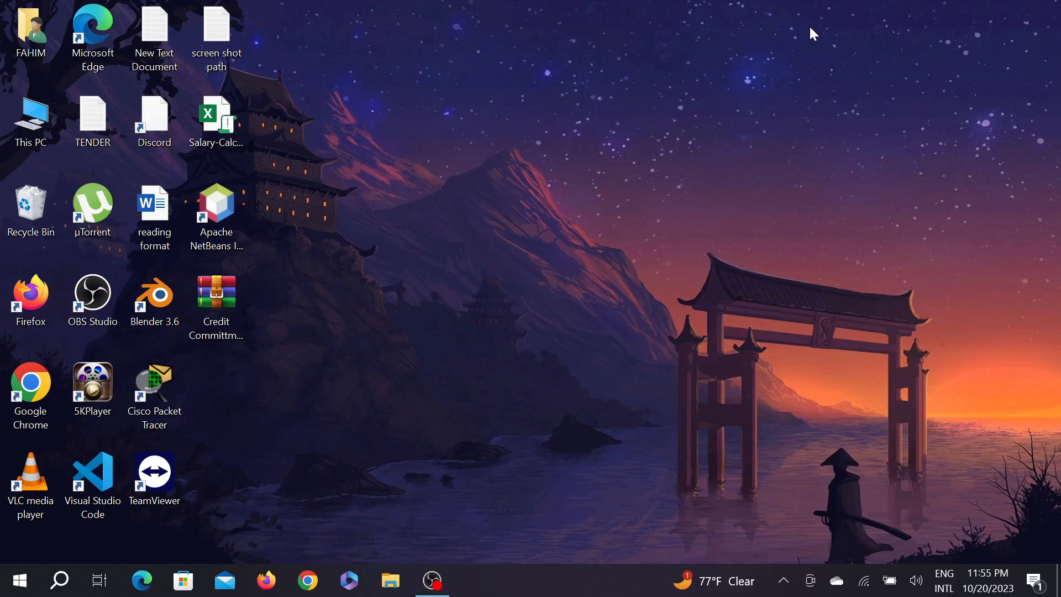
{"action": "mouse_move", "coordinate": [818, 34]}
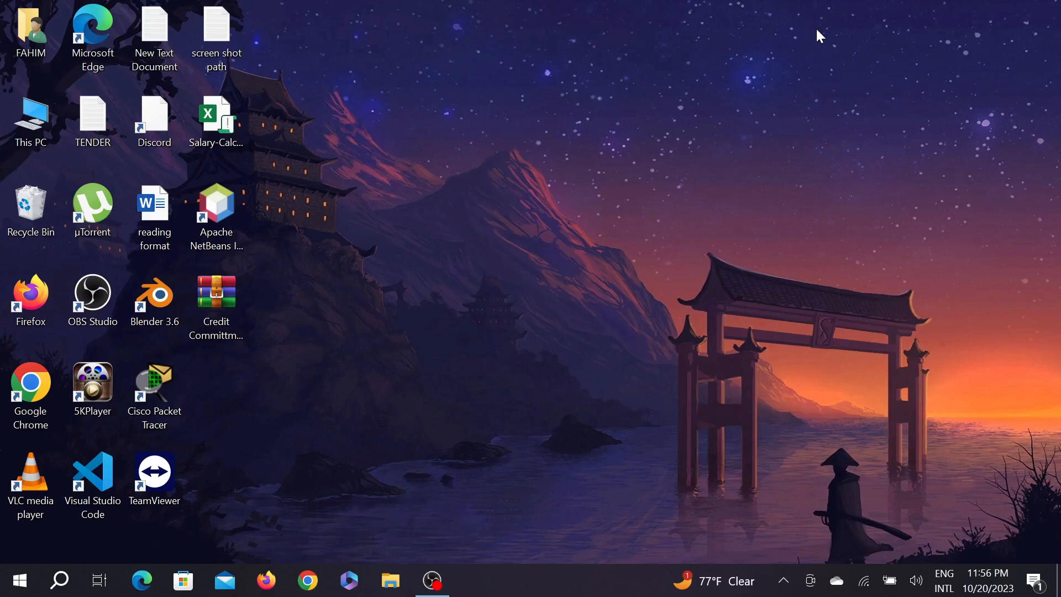
- Launch Google Chrome from the taskbar
{"action": "left_click", "coordinate": [308, 581]}
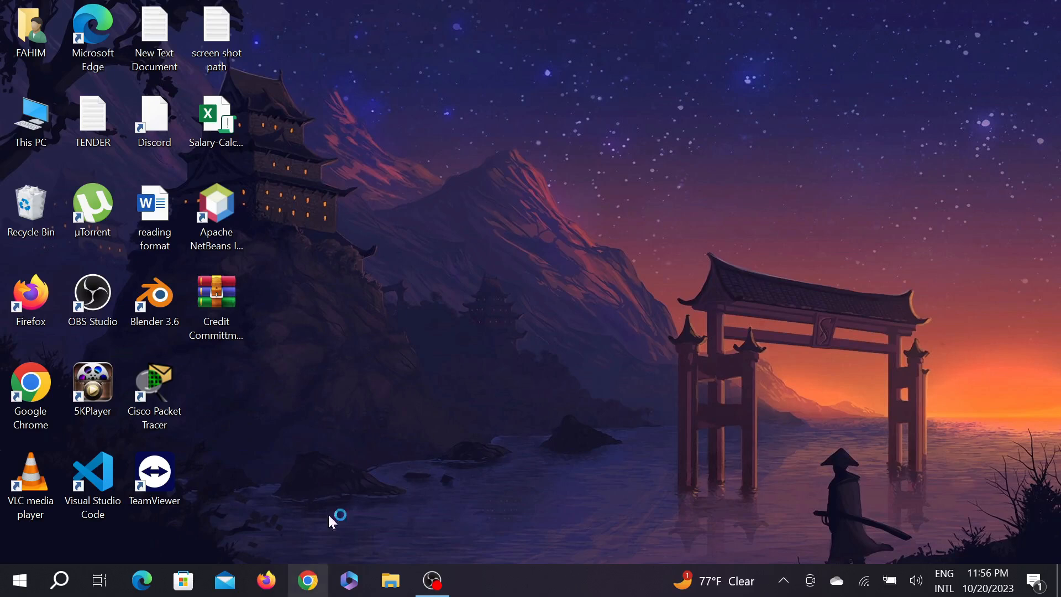
- Reach the apps.microsoft.com Microsoft Store home page from a Google search for 'microsoft store'
{"action": "left_click", "coordinate": [307, 580]}
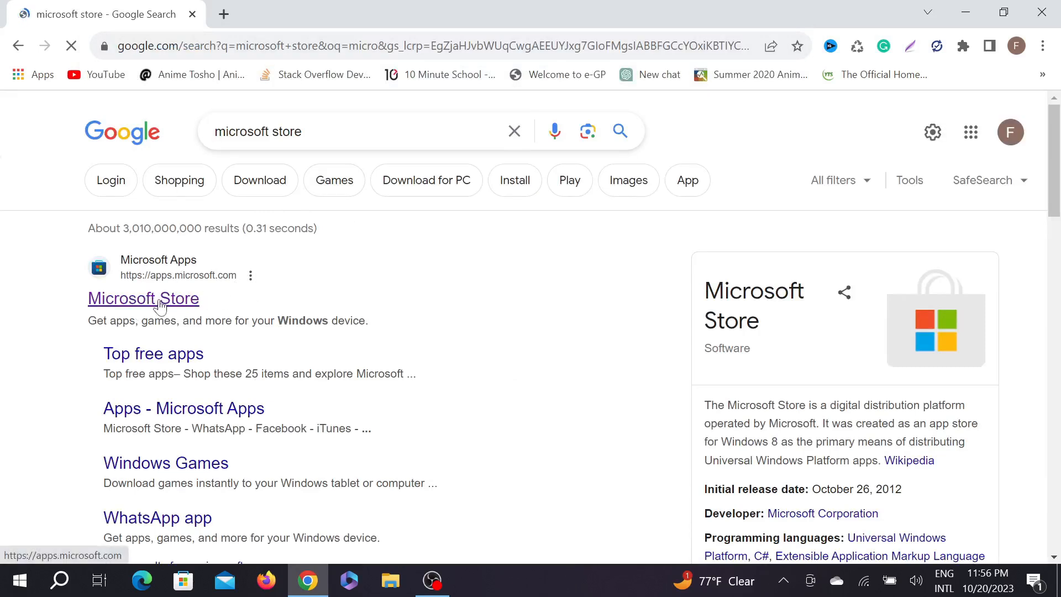
{"action": "left_click", "coordinate": [144, 298]}
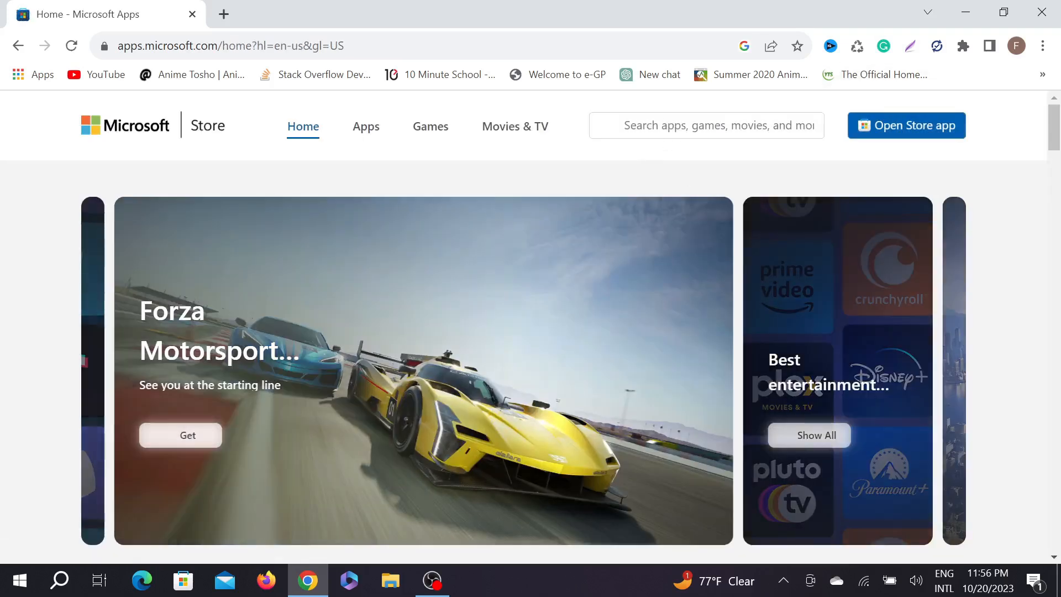
- Search the store for 'adobe photoshop e' and go to the Adobe Photoshop Express app page
{"action": "type", "text": "a"}
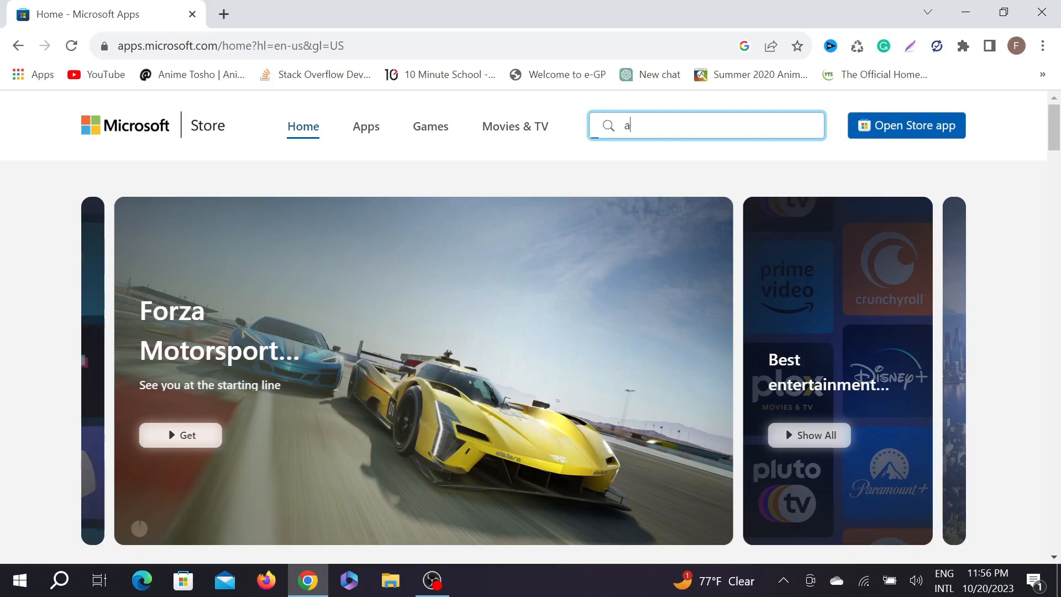
{"action": "type", "text": "dobe photoshop e"}
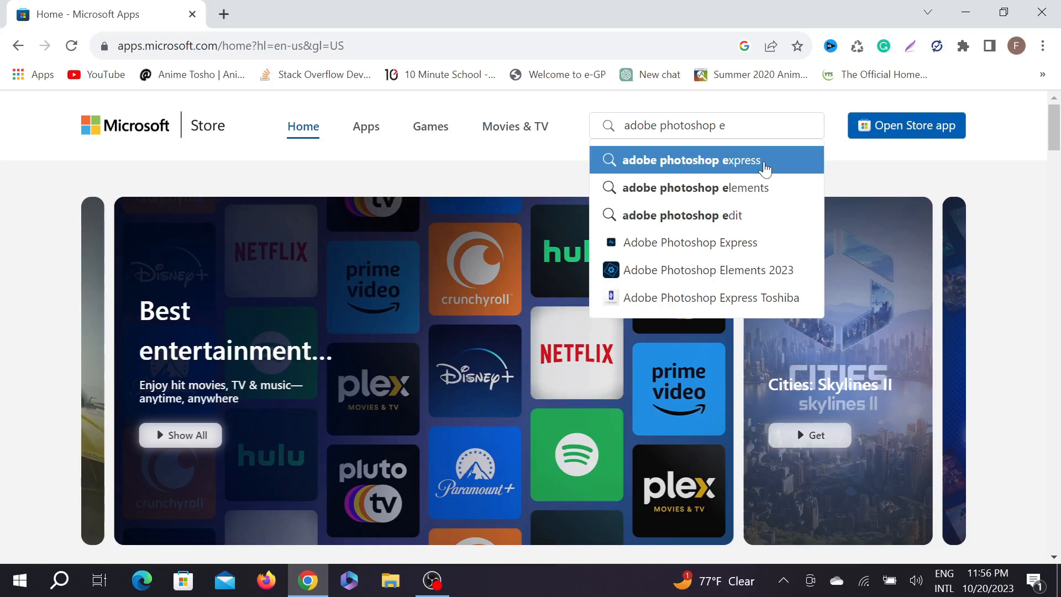
{"action": "left_click", "coordinate": [707, 159]}
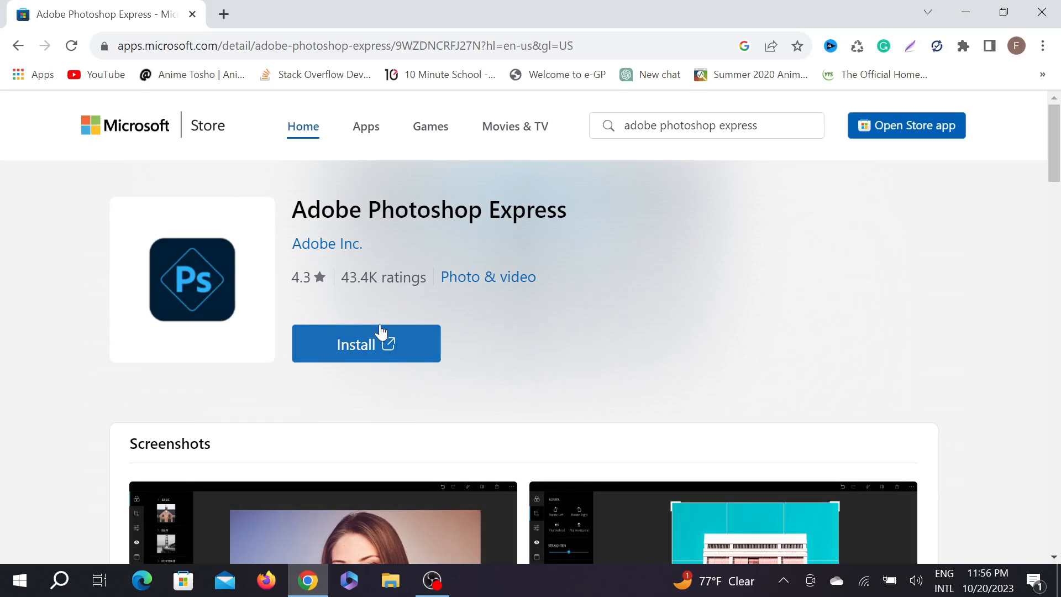
- Request the Photoshop Express install and allow the site to hand off to the Store app
{"action": "left_click", "coordinate": [366, 342]}
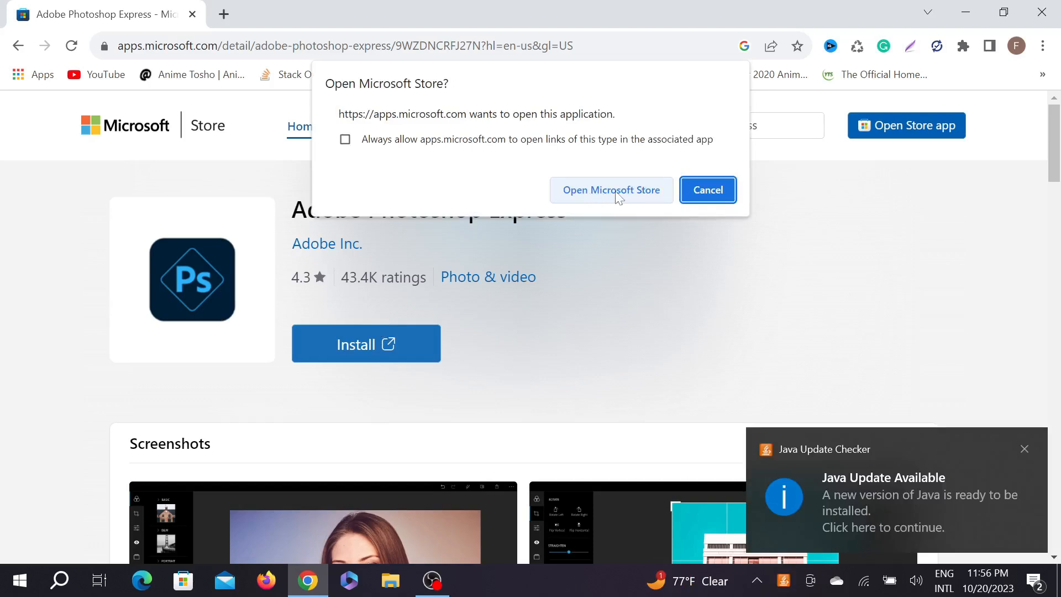
{"action": "left_click", "coordinate": [708, 190]}
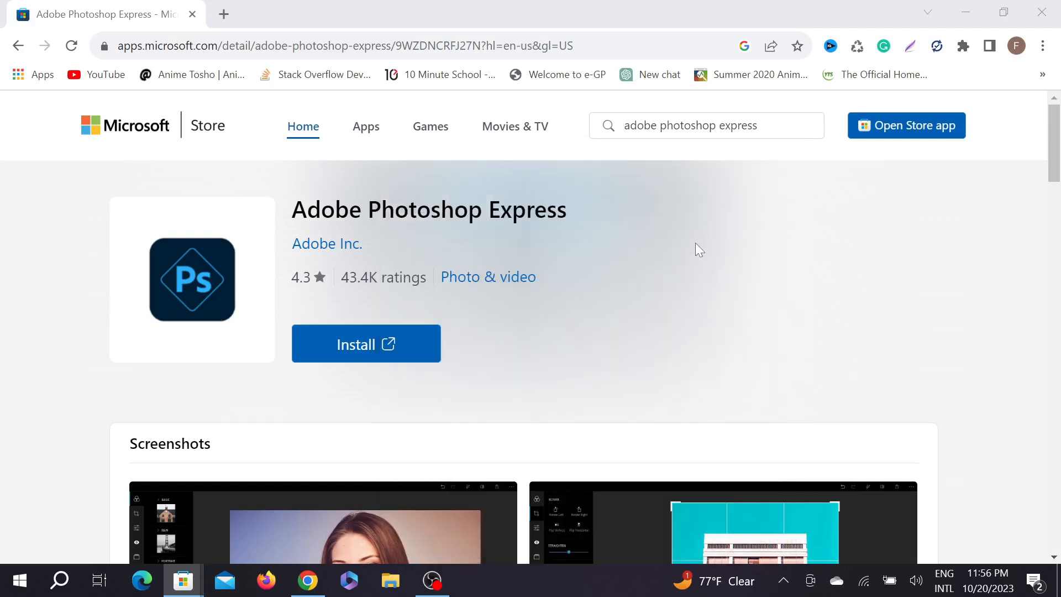
- Start downloading and installing Adobe Photoshop Express in the Store popup
{"action": "left_click", "coordinate": [366, 342]}
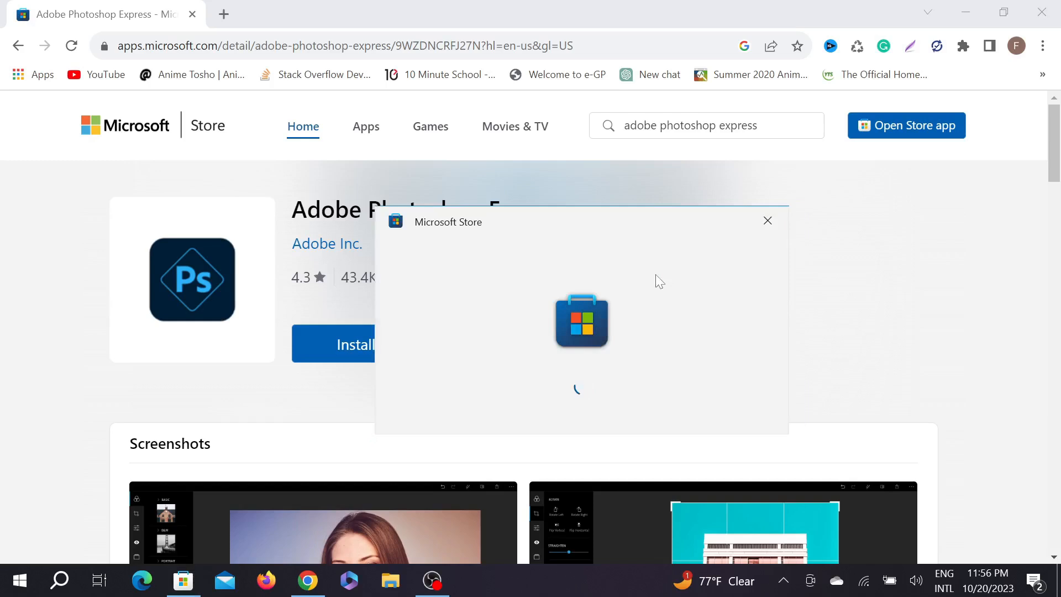
{"action": "mouse_move", "coordinate": [665, 274]}
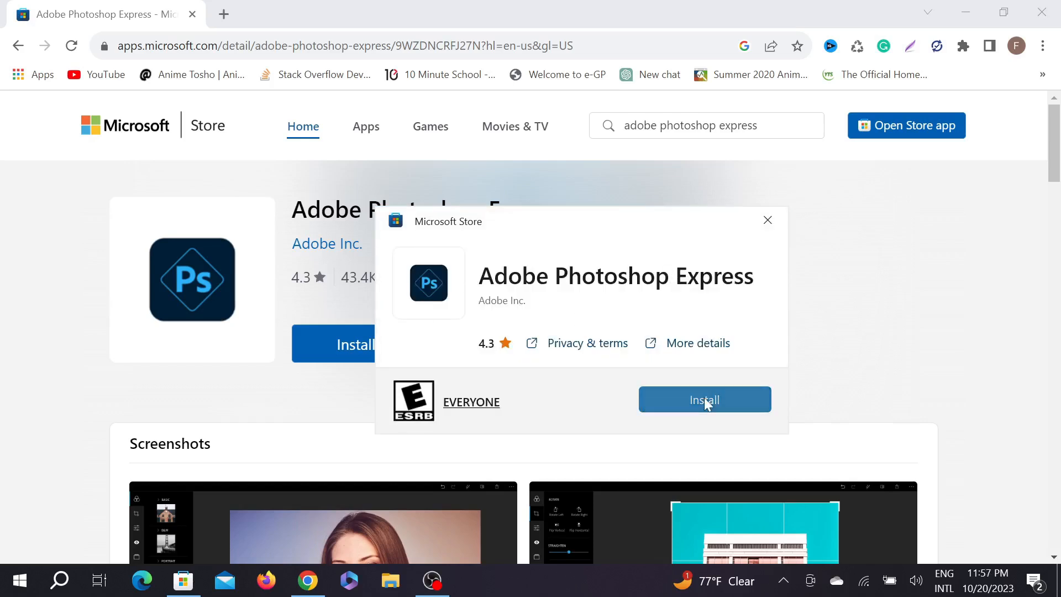
{"action": "left_click", "coordinate": [706, 399]}
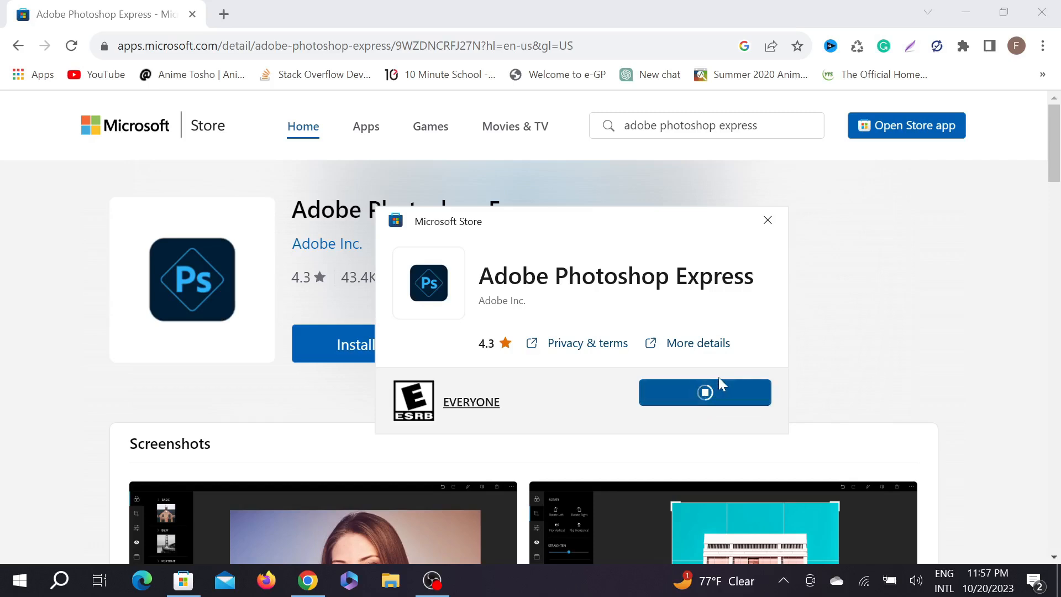
{"action": "left_click", "coordinate": [705, 393]}
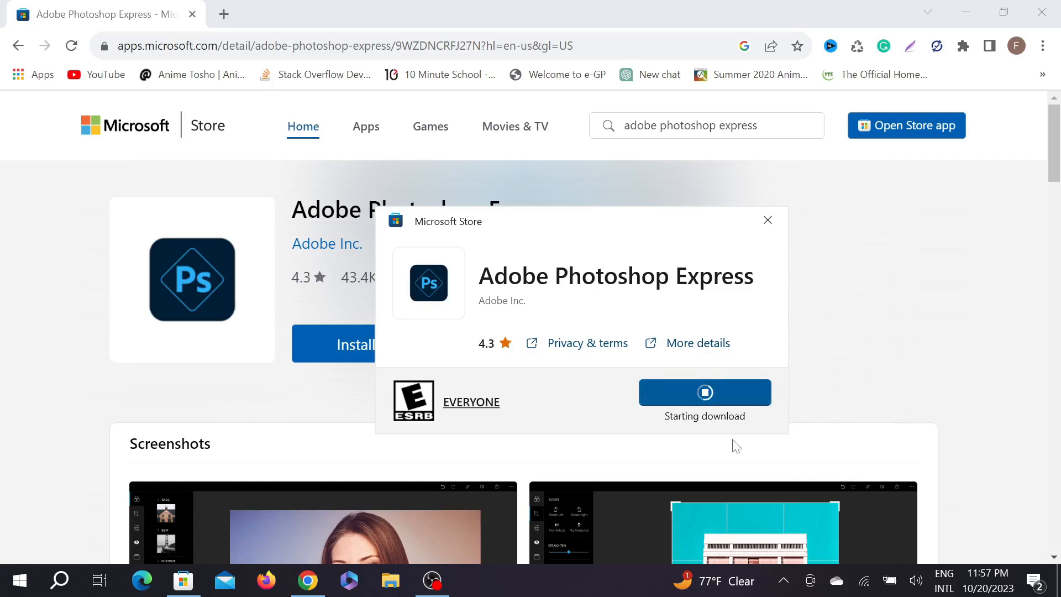
{"action": "mouse_move", "coordinate": [712, 424]}
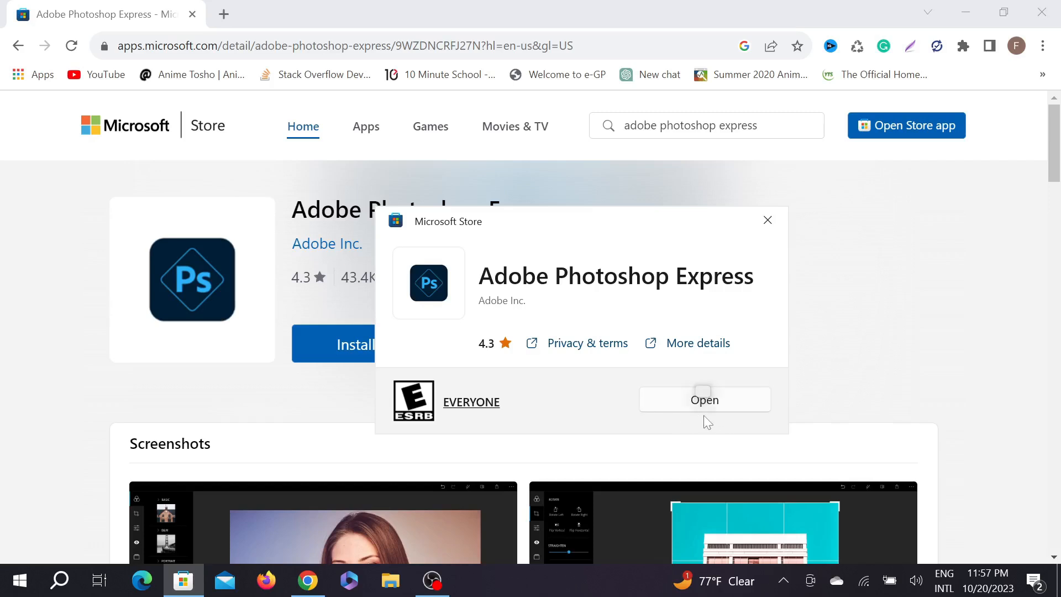
{"action": "mouse_move", "coordinate": [683, 409]}
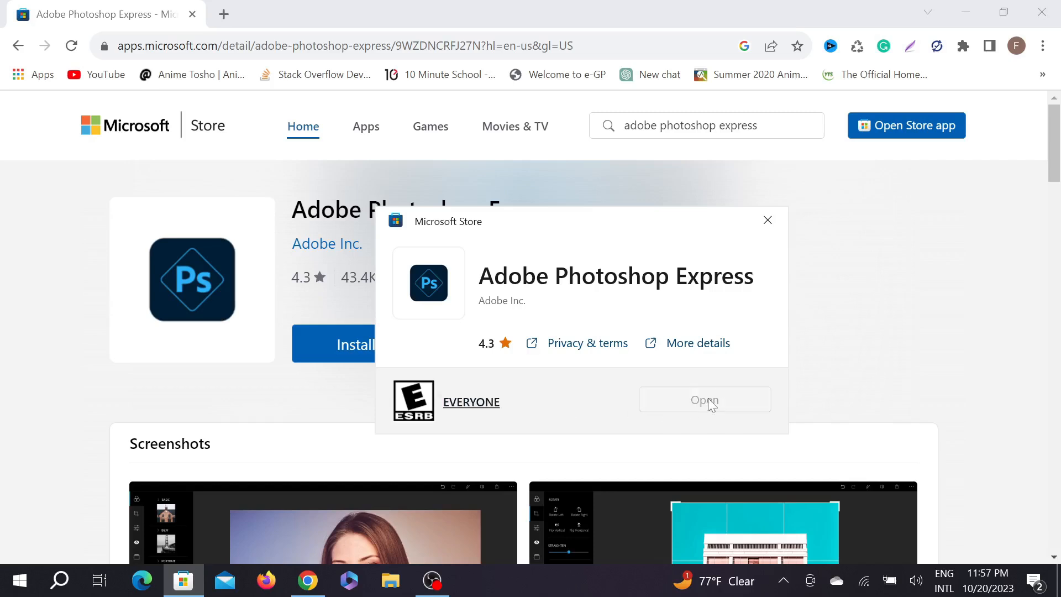
- Launch Photoshop Express full-screen and advance through the intro slides to the login screen
{"action": "left_click", "coordinate": [705, 400]}
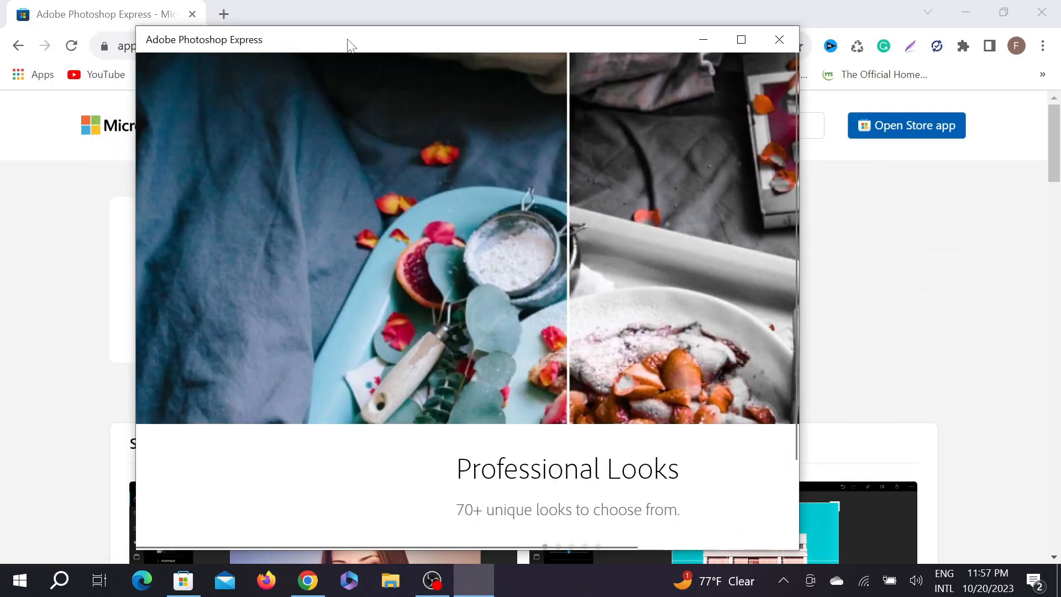
{"action": "left_click", "coordinate": [741, 40]}
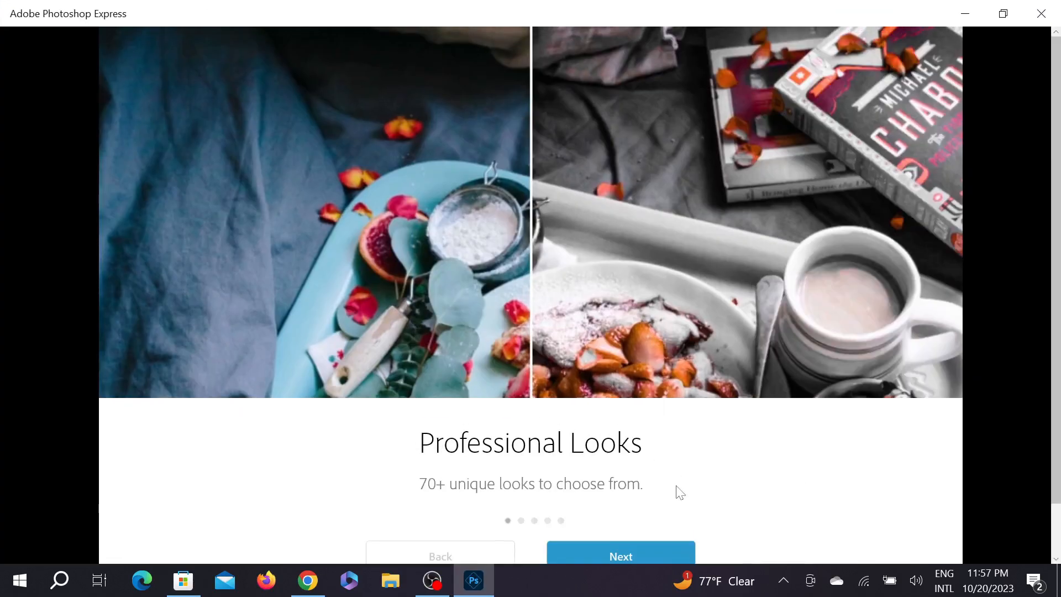
{"action": "left_click", "coordinate": [621, 556]}
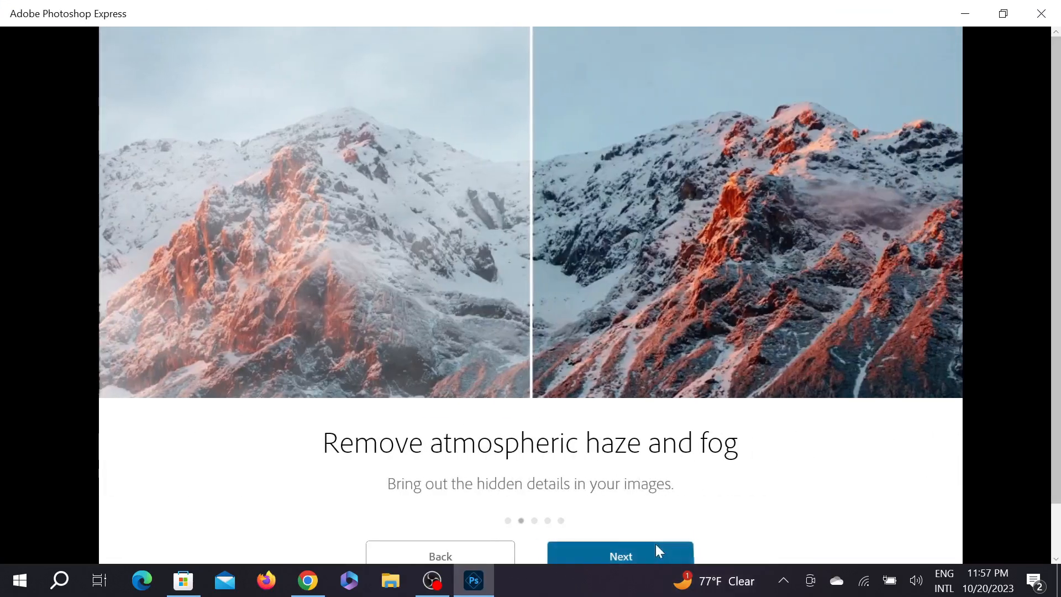
{"action": "left_click", "coordinate": [622, 556]}
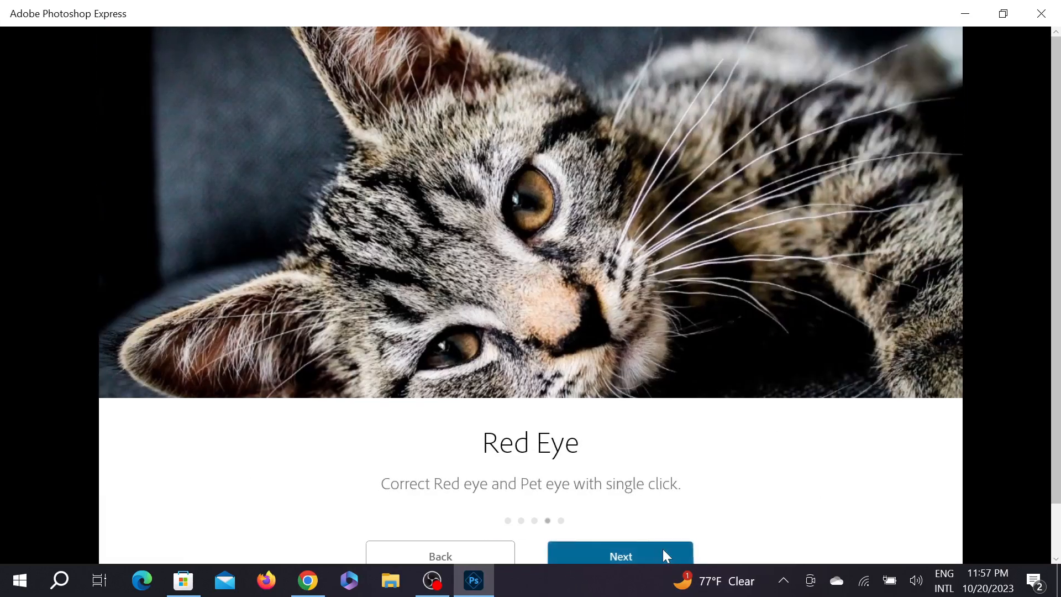
{"action": "left_click", "coordinate": [622, 556]}
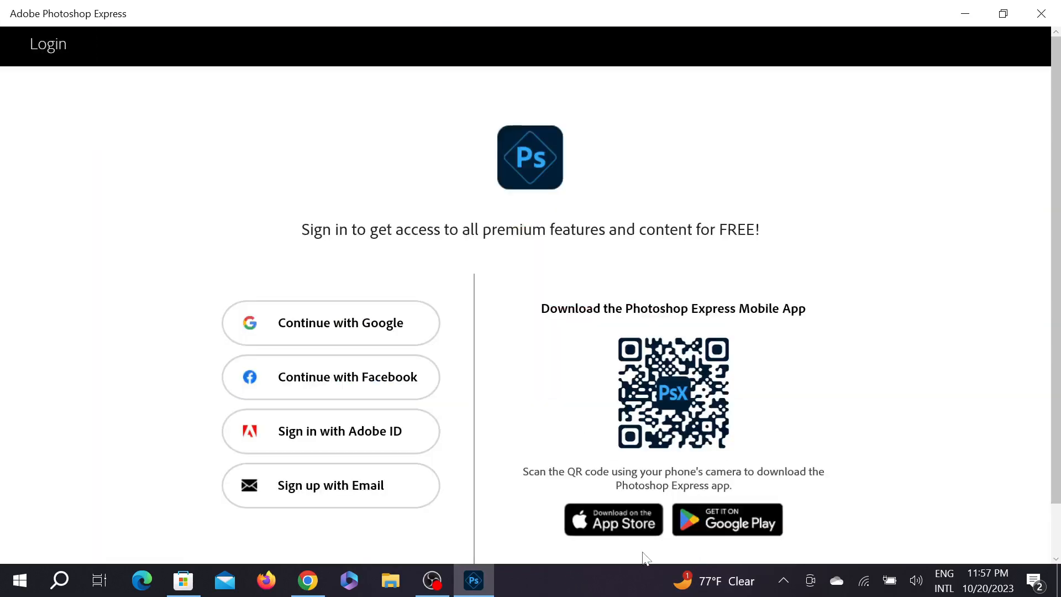